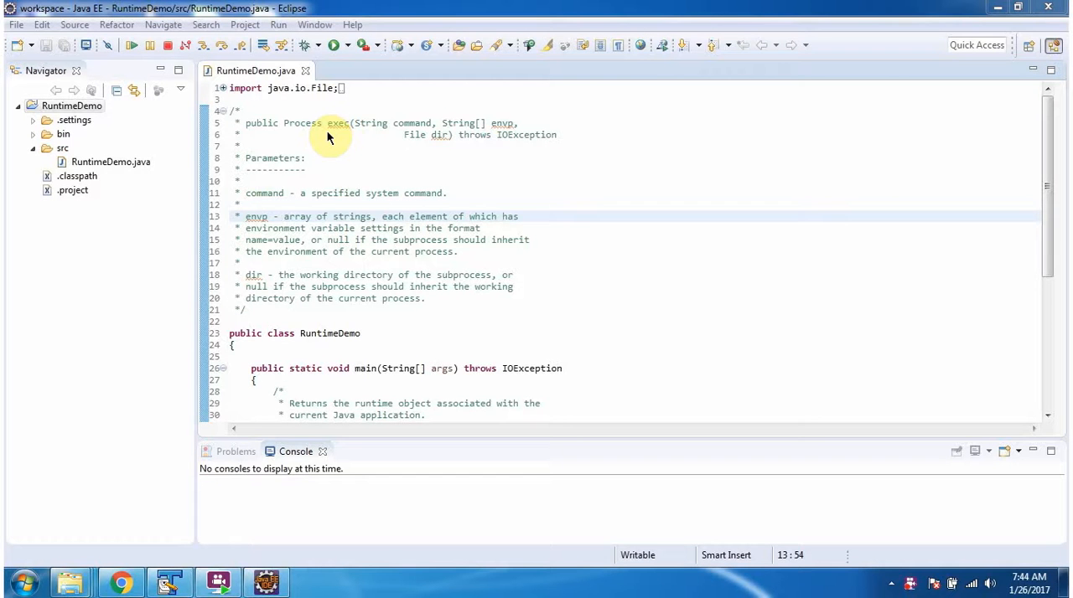
mouse_move(407, 134)
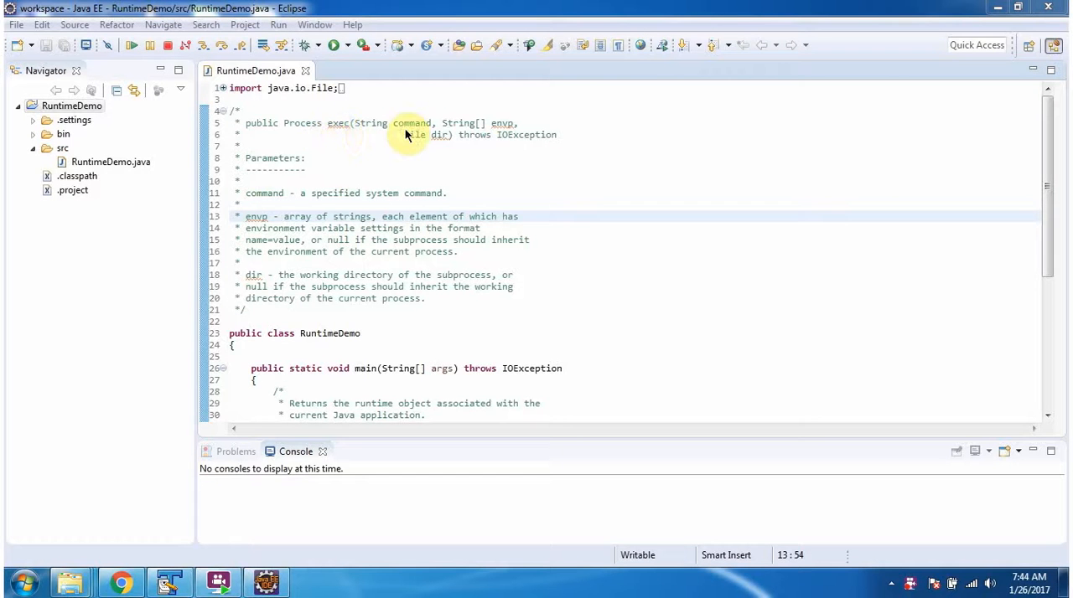
mouse_move(515, 134)
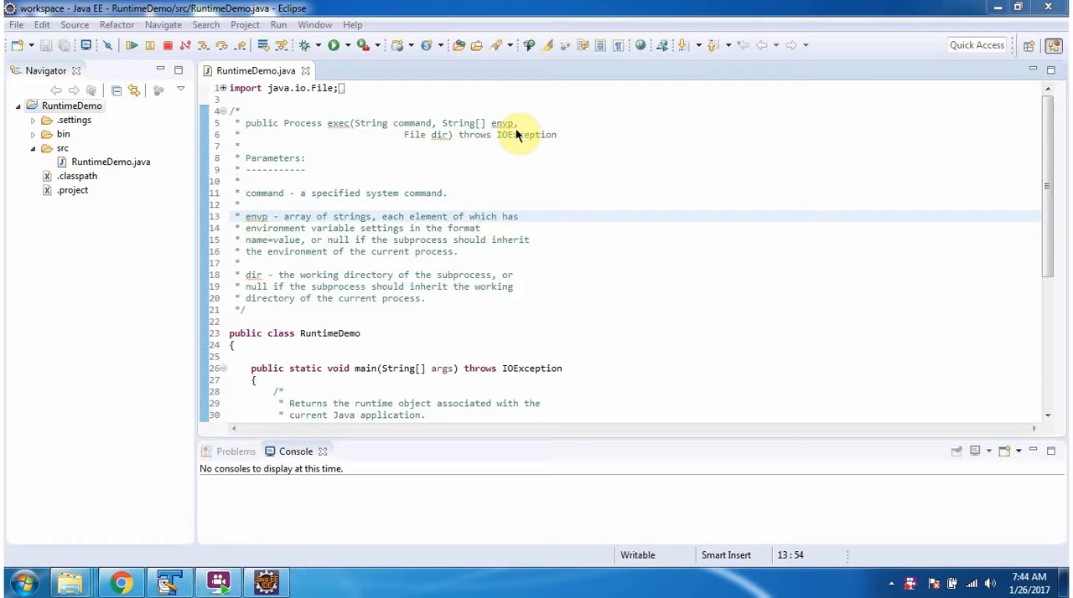
mouse_move(452, 147)
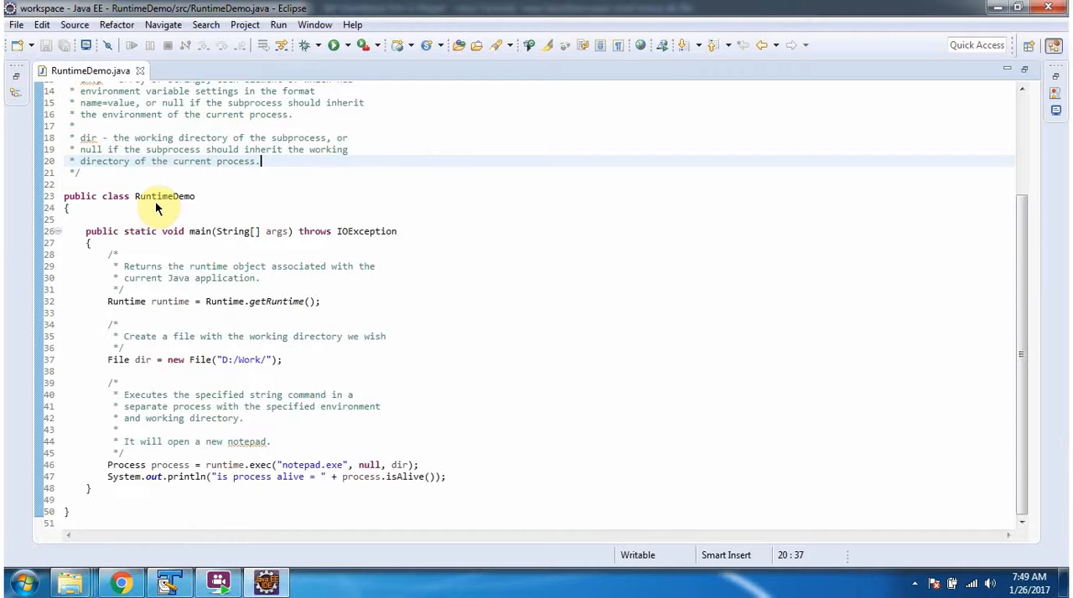
mouse_move(193, 207)
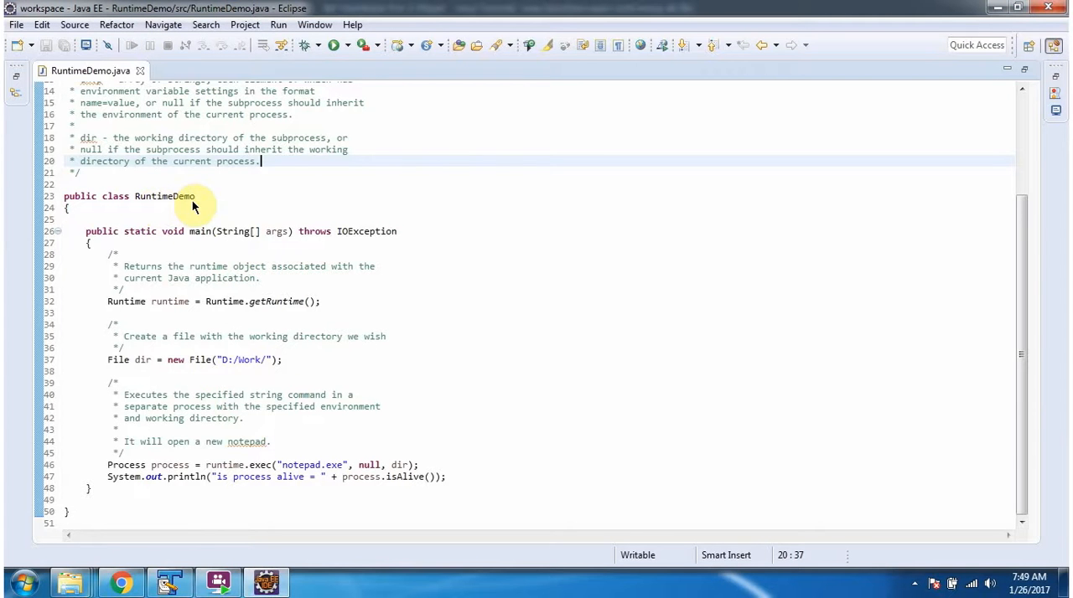
mouse_move(231, 266)
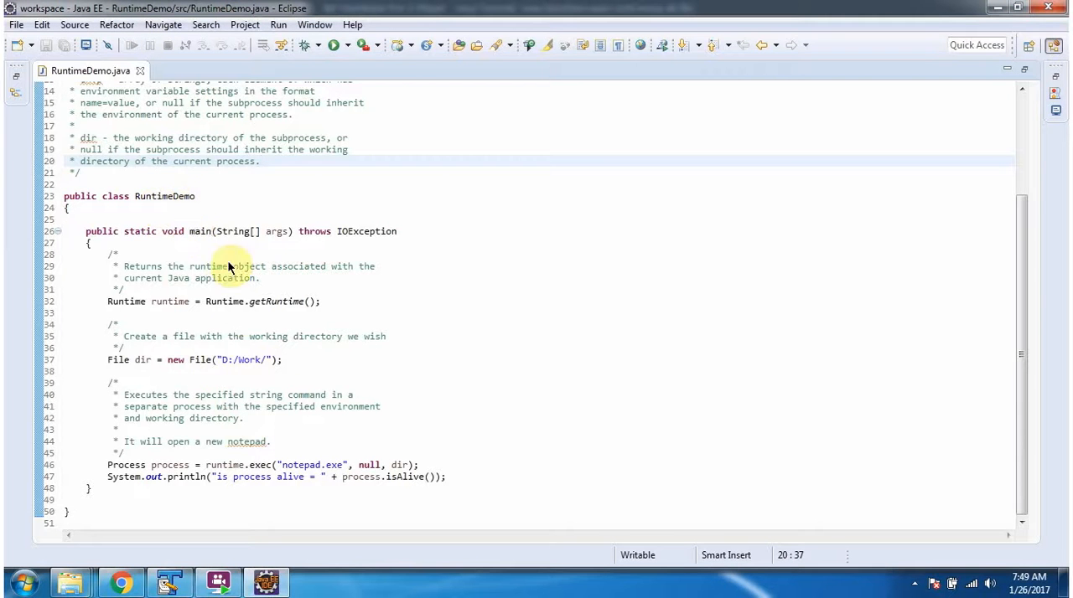
mouse_move(270, 319)
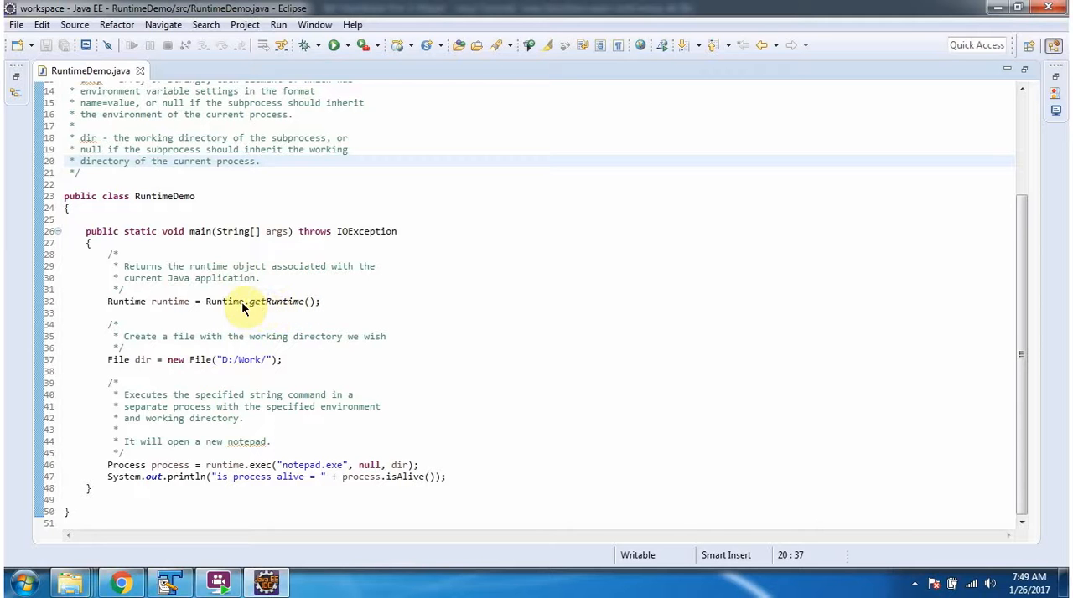
mouse_move(264, 311)
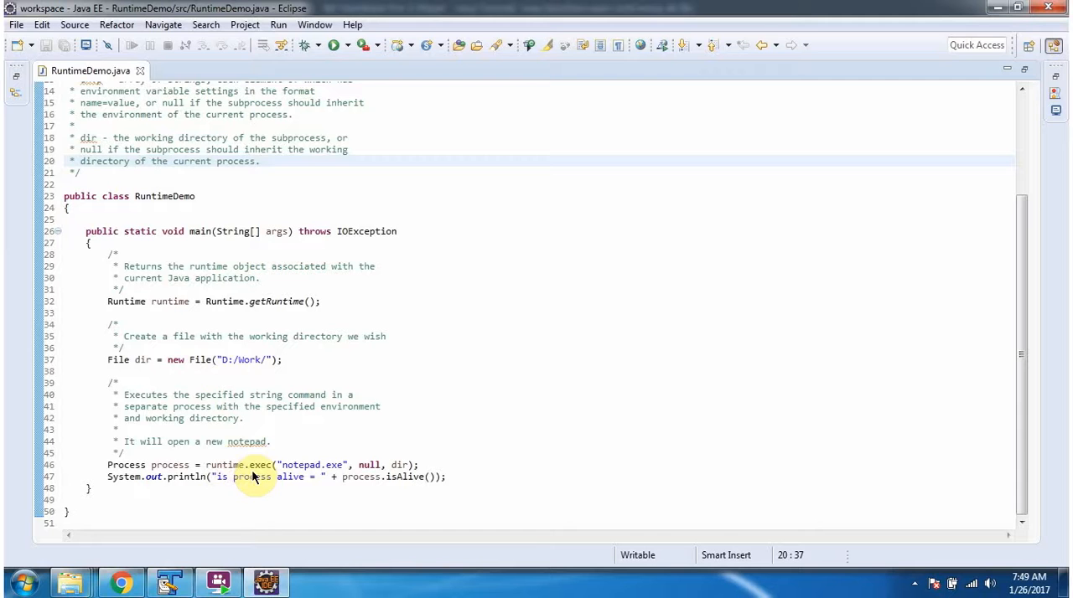
mouse_move(237, 473)
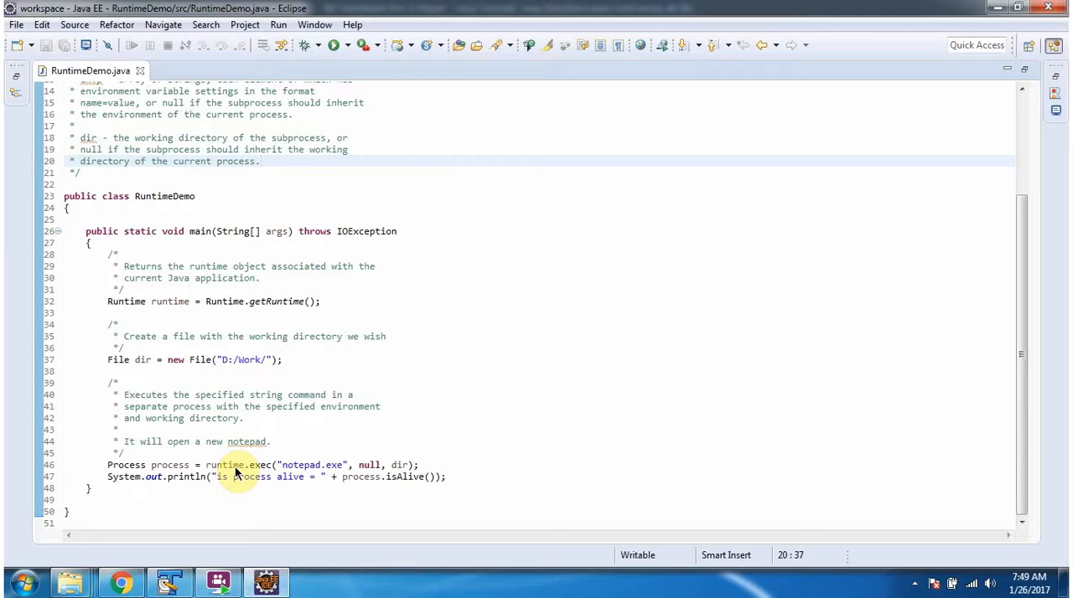
mouse_move(317, 471)
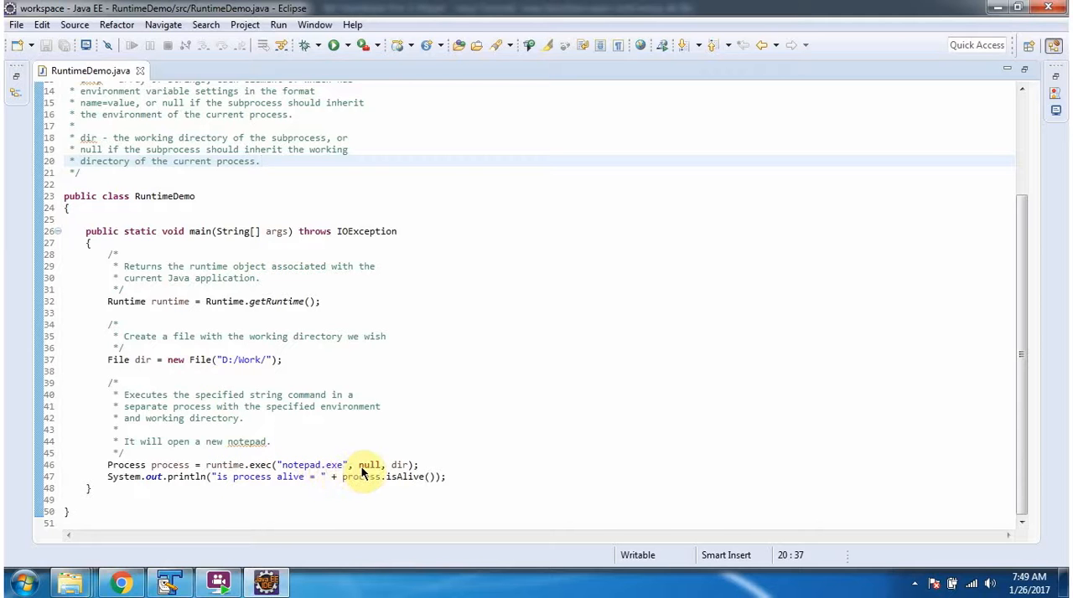
- Run RuntimeDemo to print 'is process alive = true' and show the new Untitled Notepad window
left_click(261, 160)
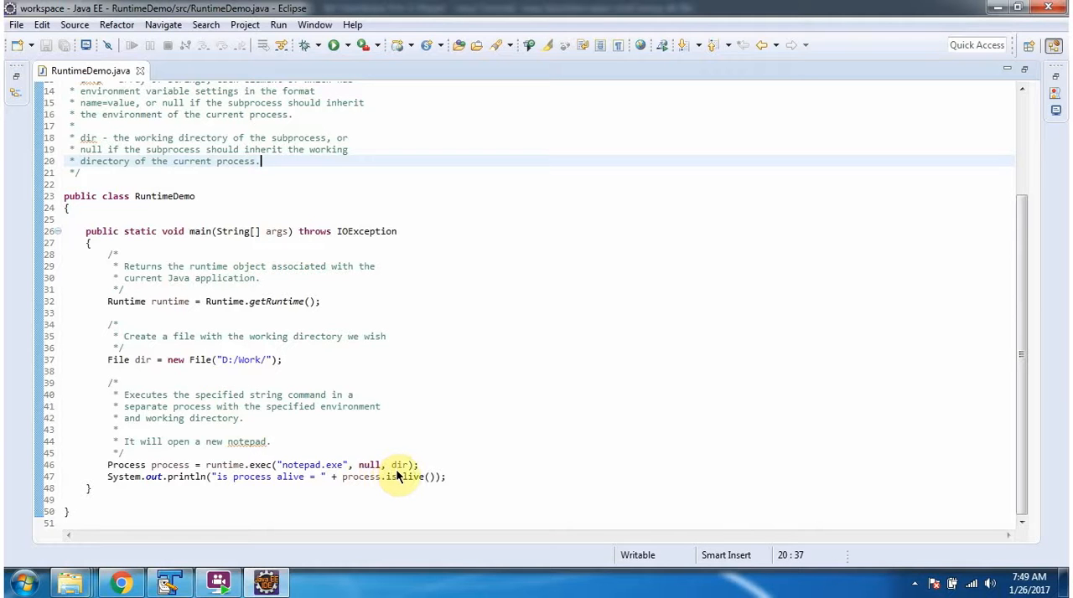
mouse_move(293, 411)
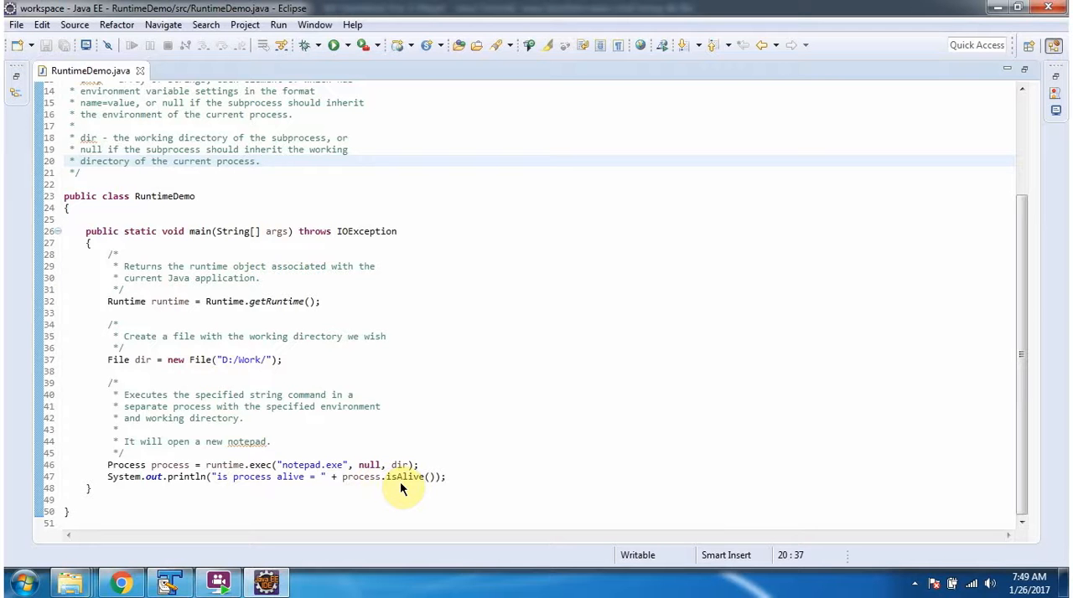
mouse_move(398, 485)
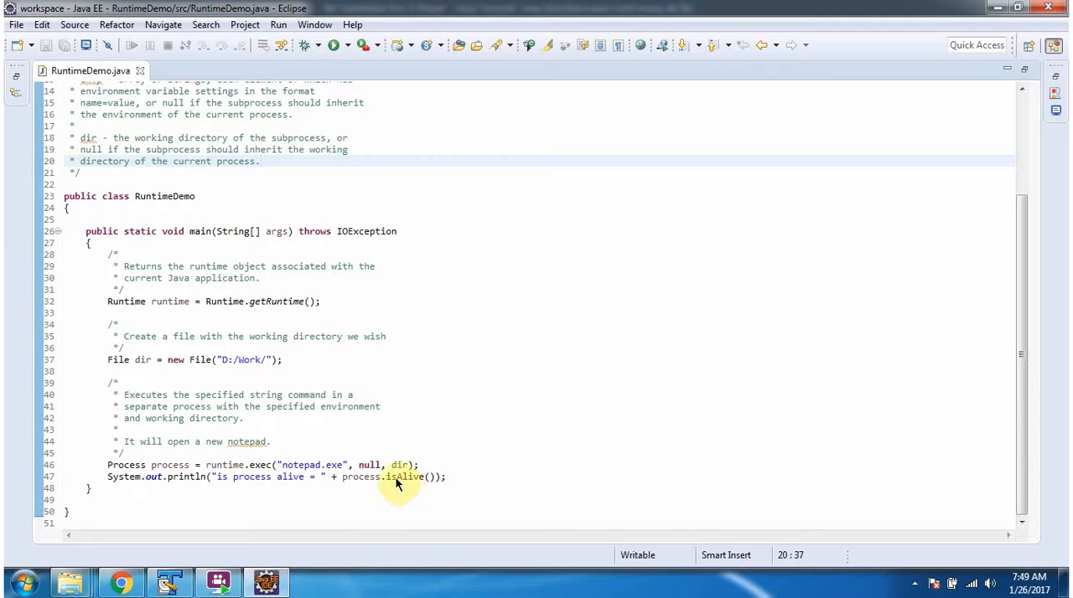
mouse_move(334, 45)
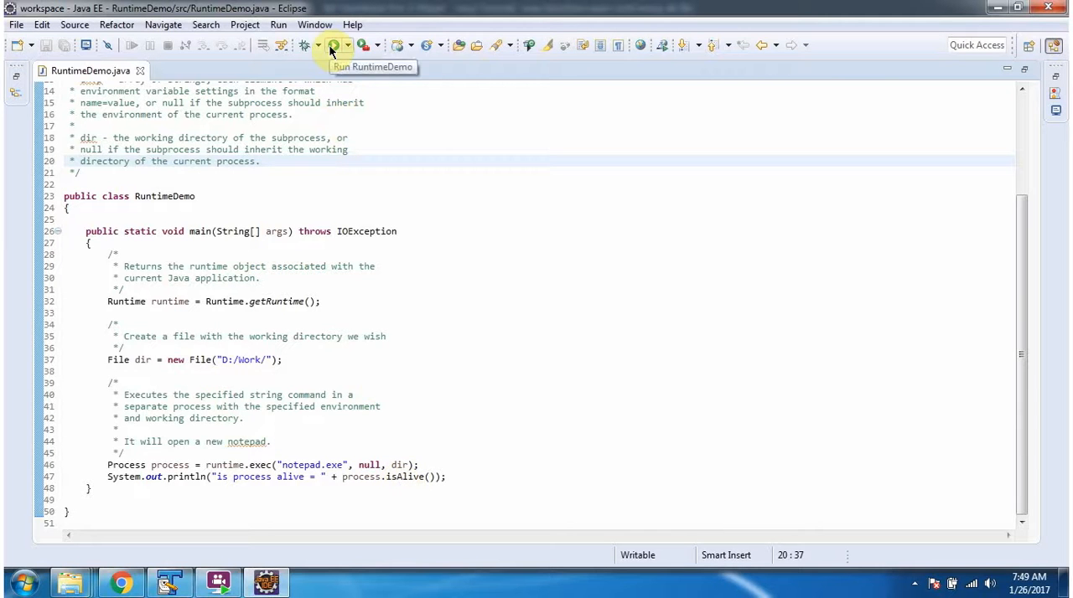
left_click(334, 45)
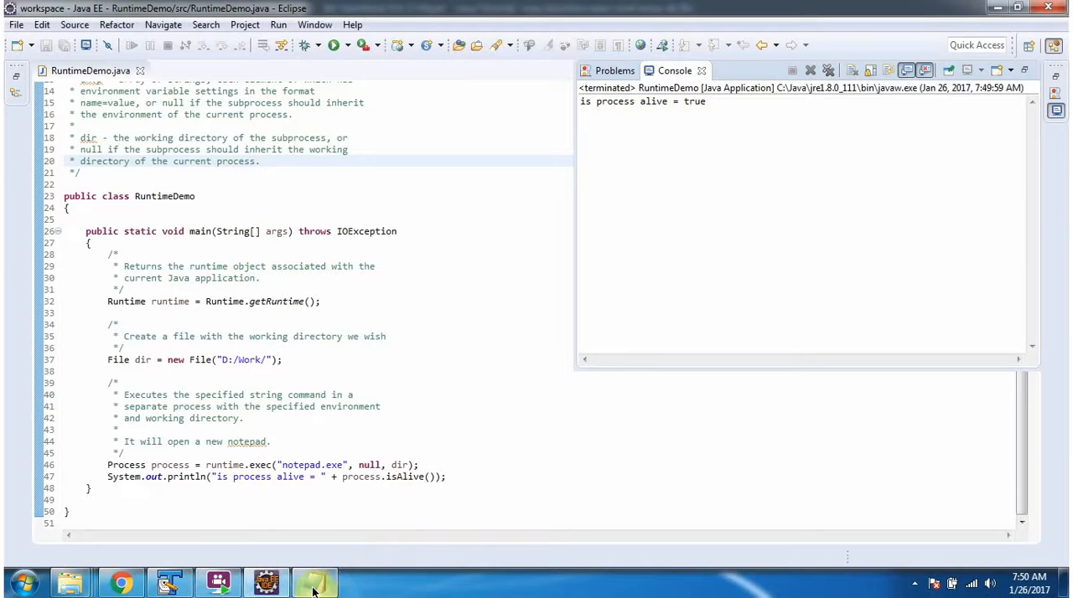
left_click(314, 582)
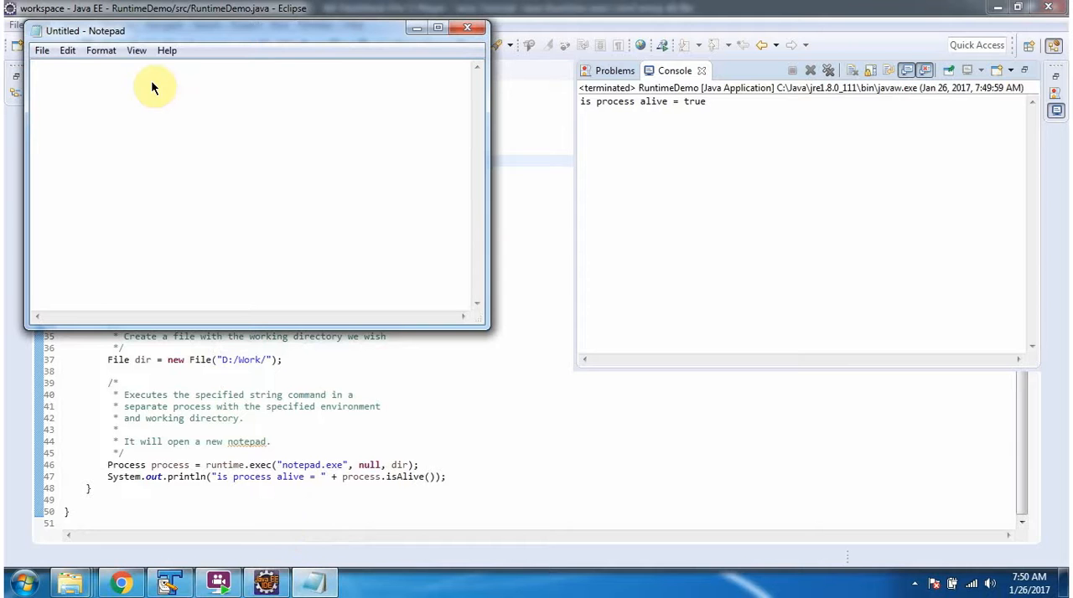